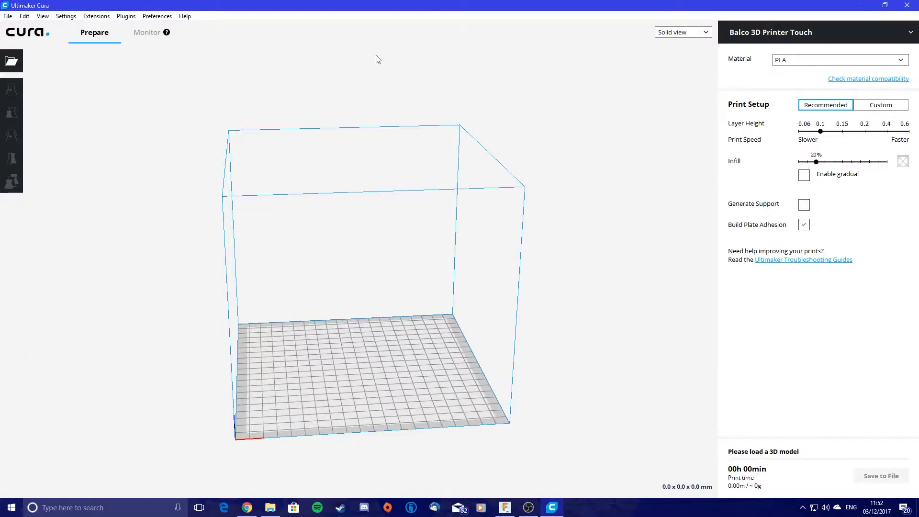
- Open the 'Some Idiots Coin' model from the 3D Prints folder in Cura
click(8, 16)
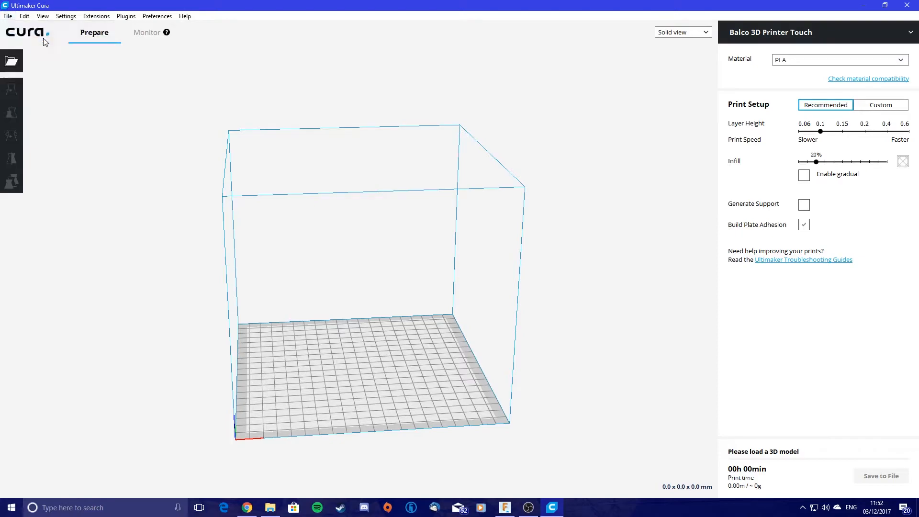
click(11, 61)
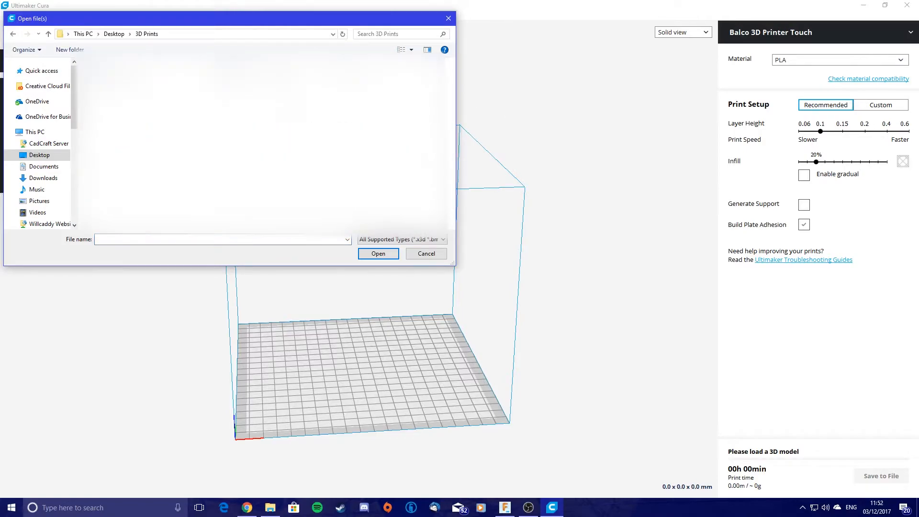
click(120, 77)
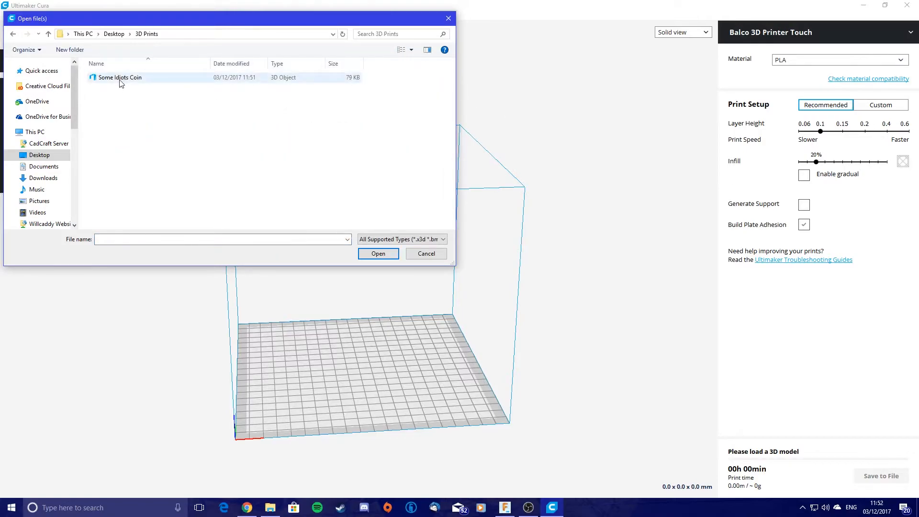
click(120, 77)
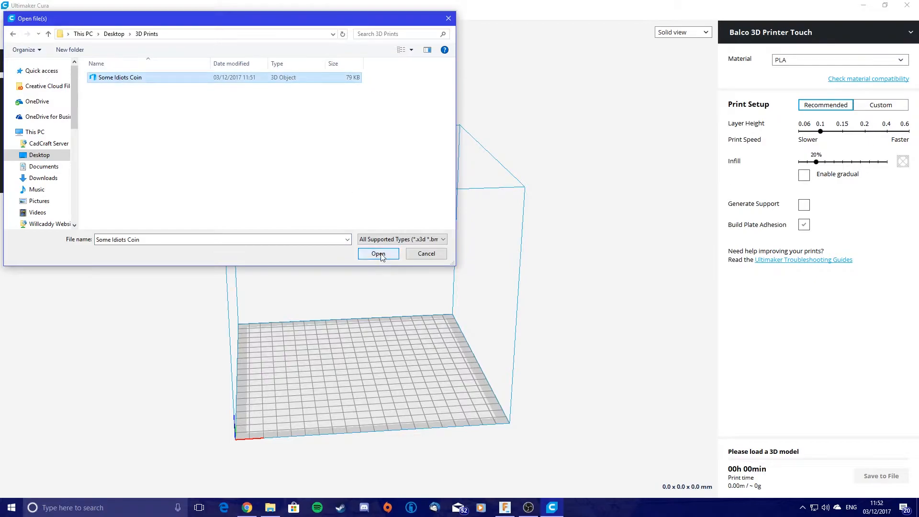
click(378, 253)
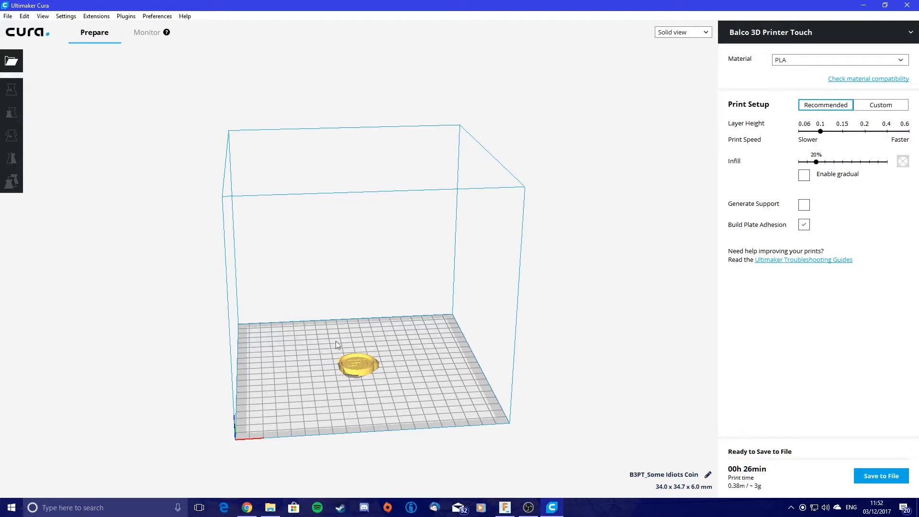
mouse_move(588, 259)
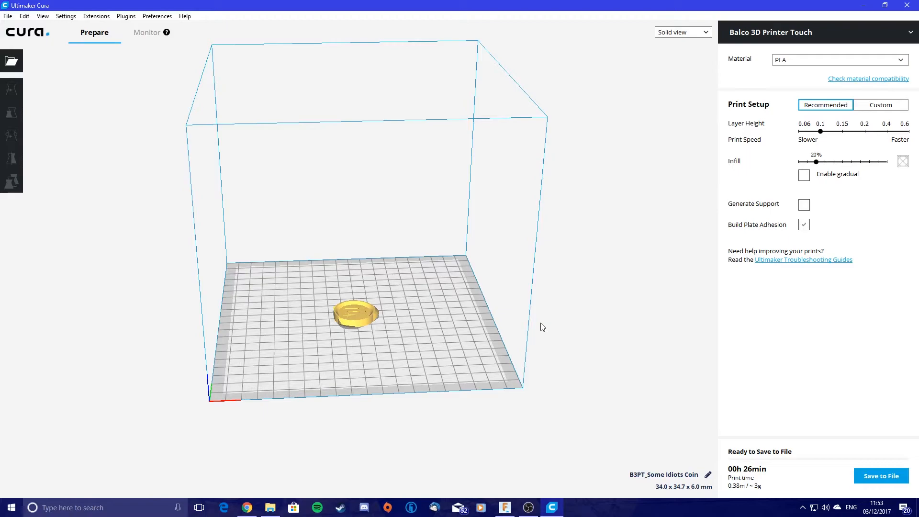
mouse_move(554, 331)
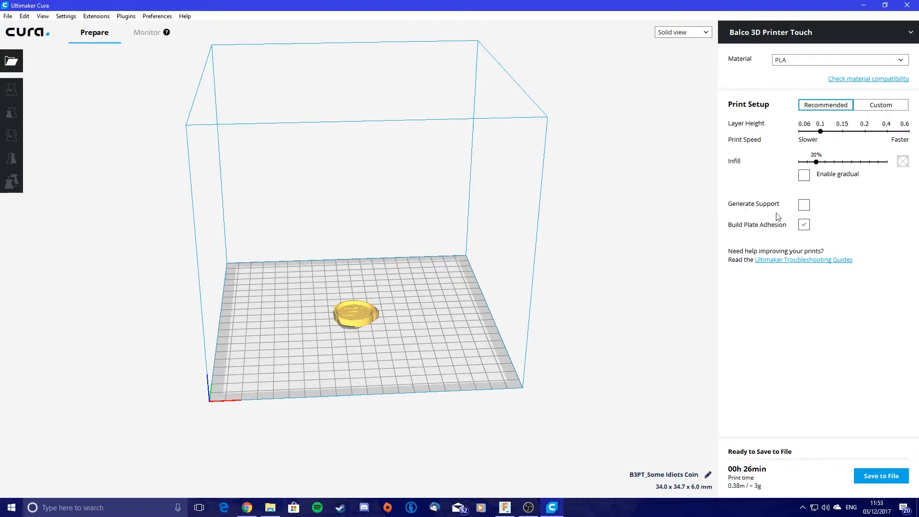
mouse_move(804, 205)
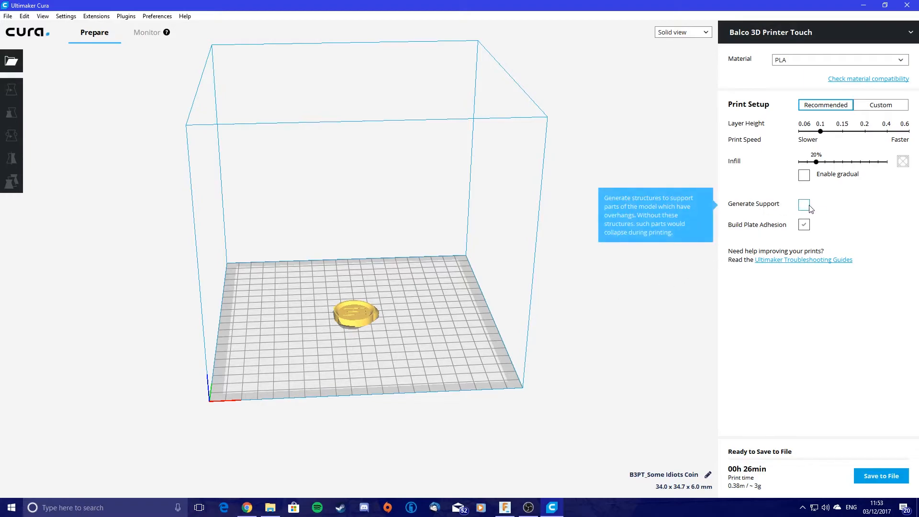
mouse_move(805, 238)
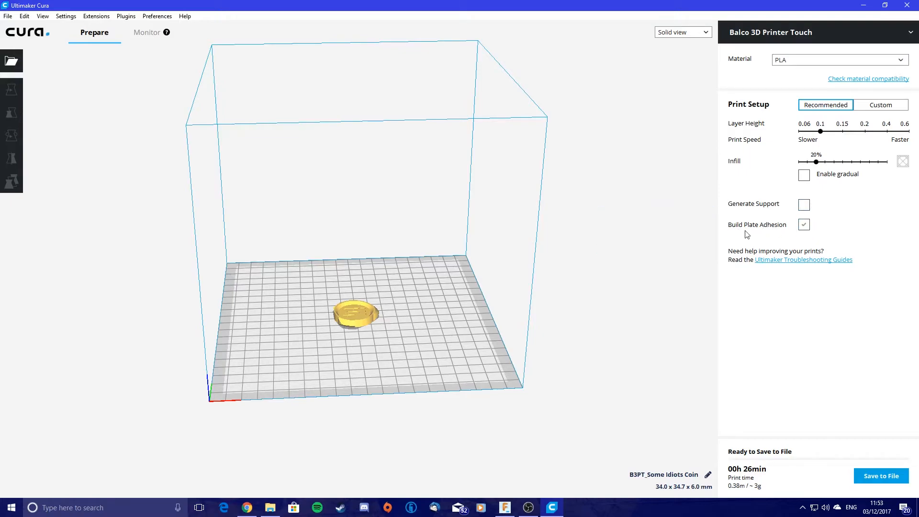
mouse_move(804, 225)
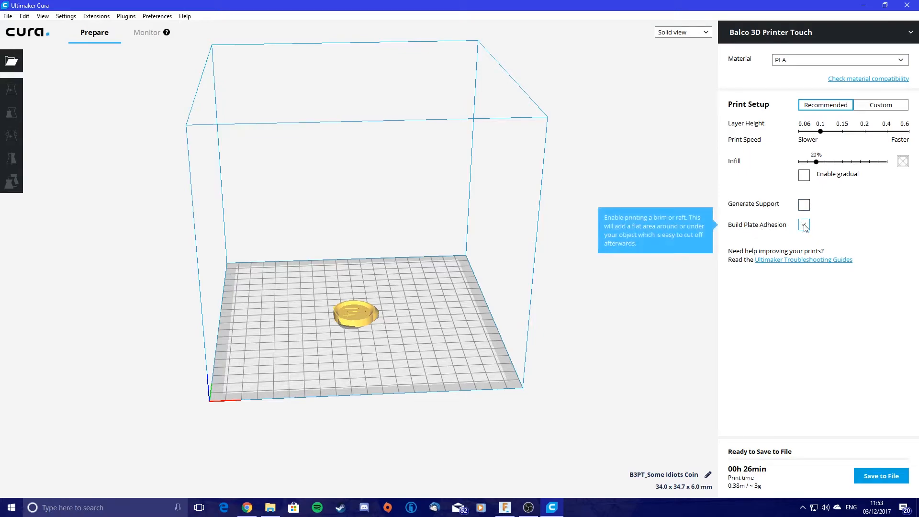
click(804, 225)
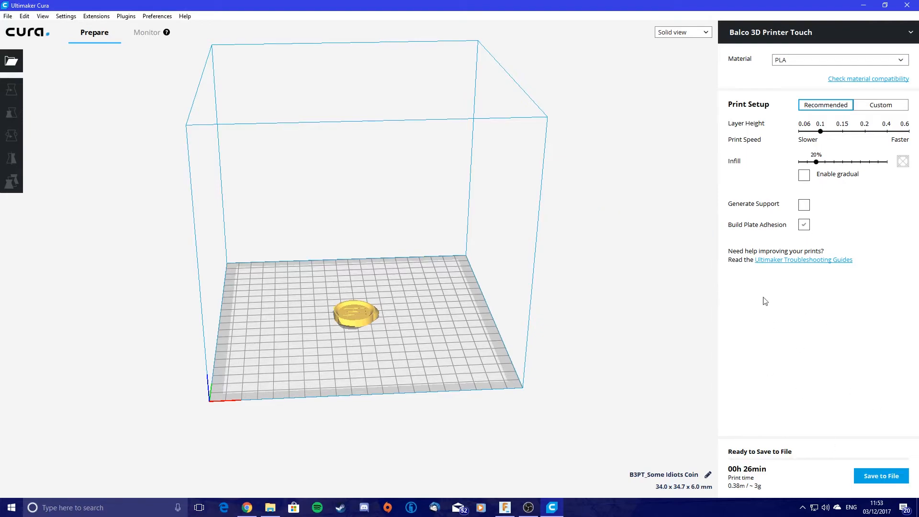
mouse_move(350, 351)
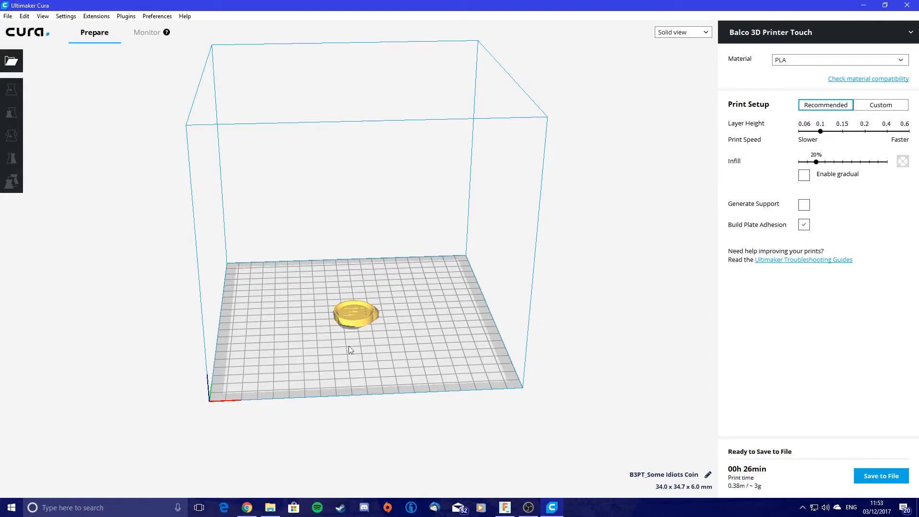
mouse_move(872, 237)
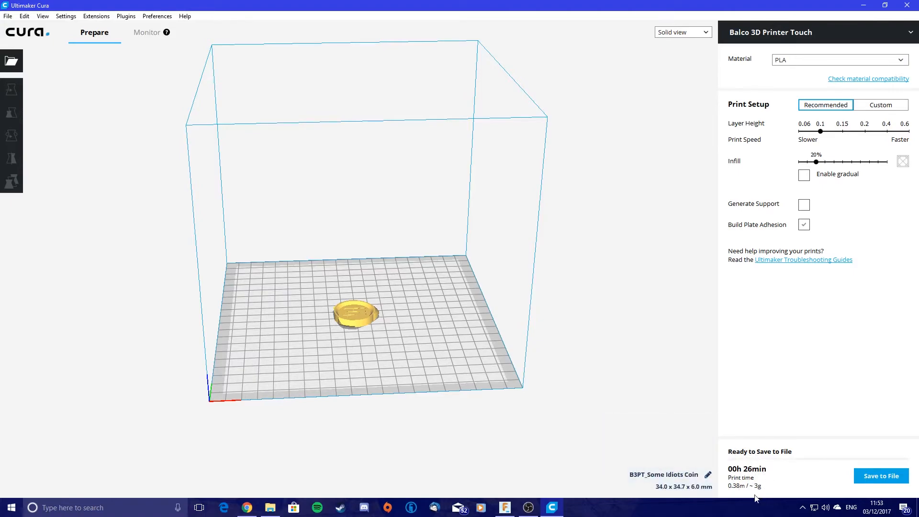
mouse_move(757, 491)
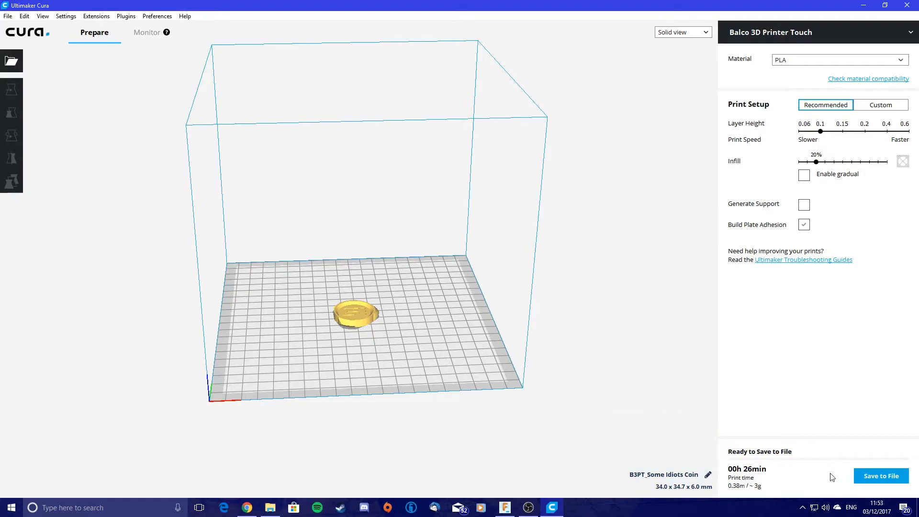
- Save the sliced print as 'B3PT_Some Idiots Coin' G-code in the 3D Prints folder
click(880, 476)
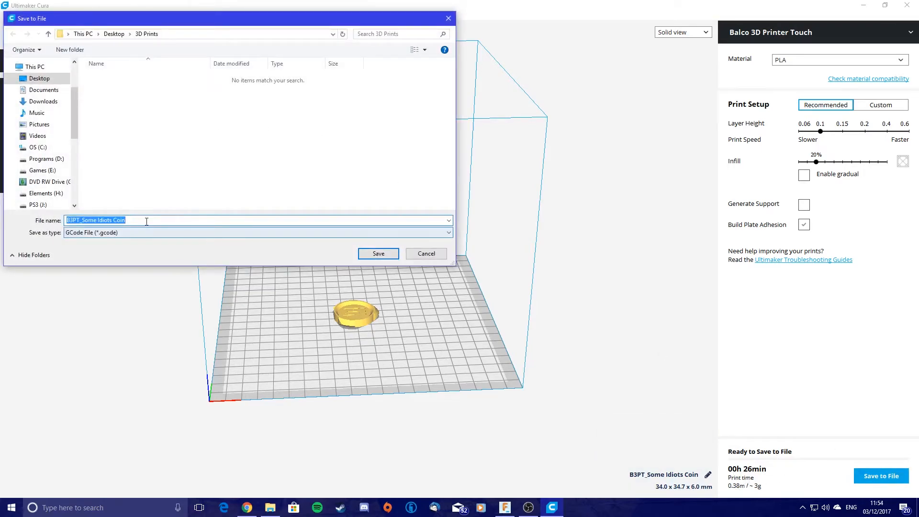
click(88, 220)
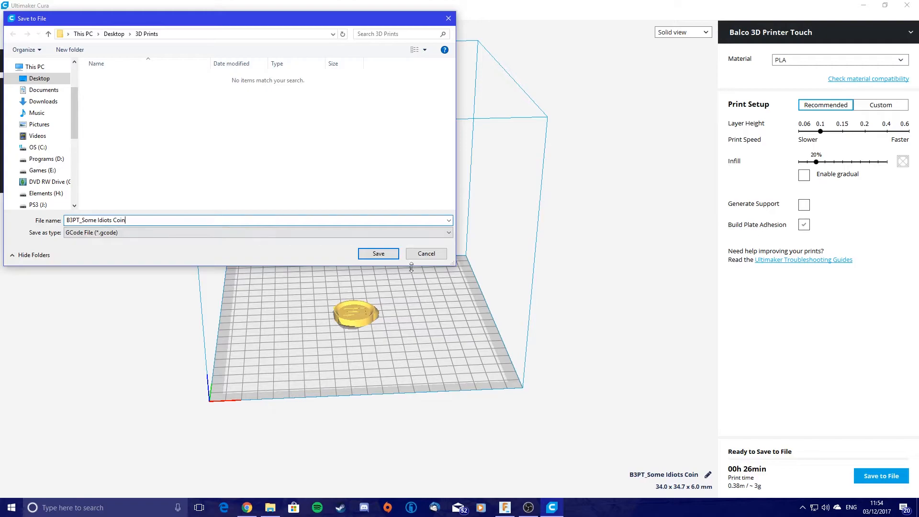
click(378, 253)
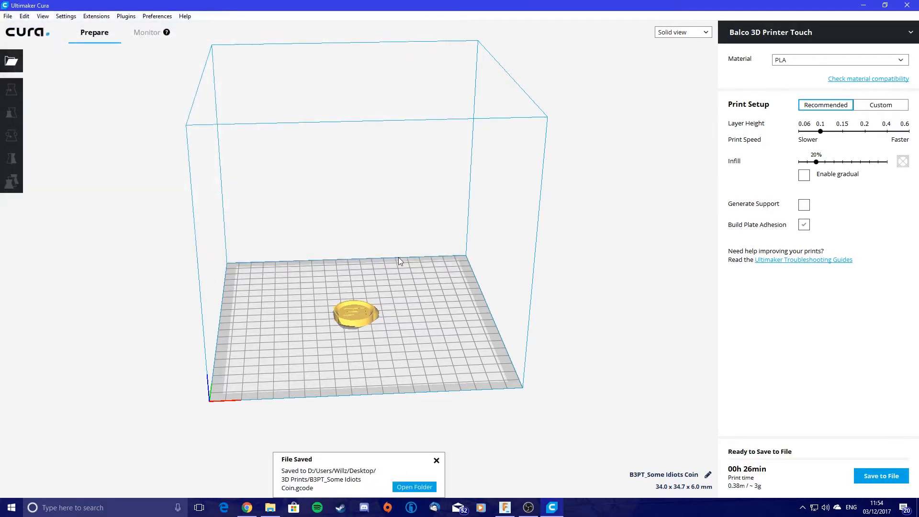
- Open the 3D Prints folder from the save notification and select 'B3PT_Some Idiots Coin.gcode'
click(414, 486)
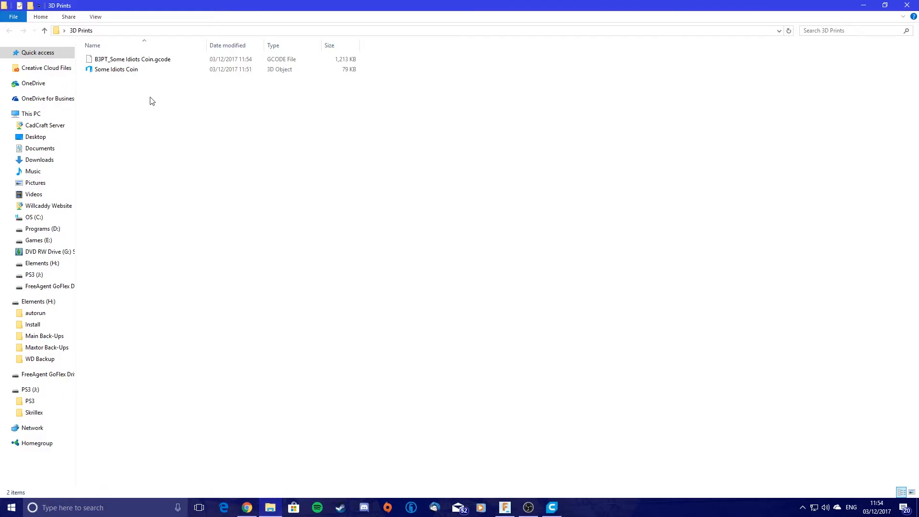
click(132, 59)
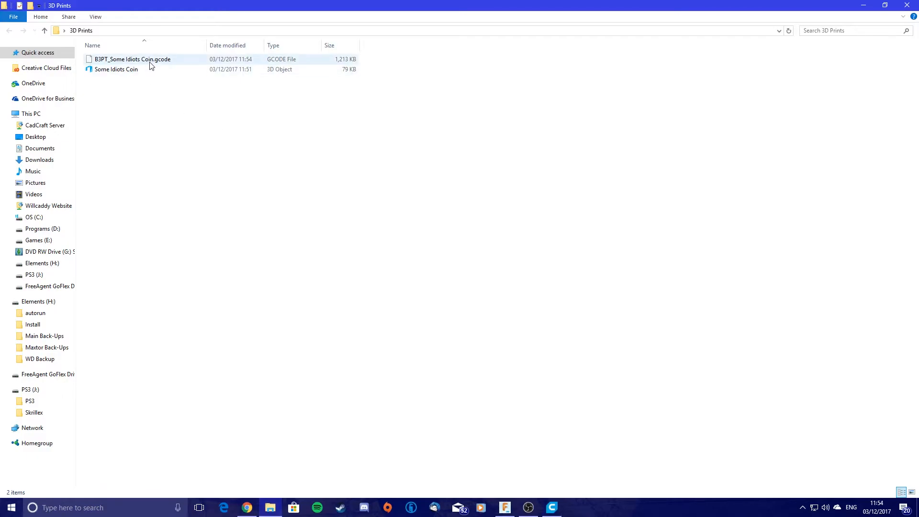
click(132, 58)
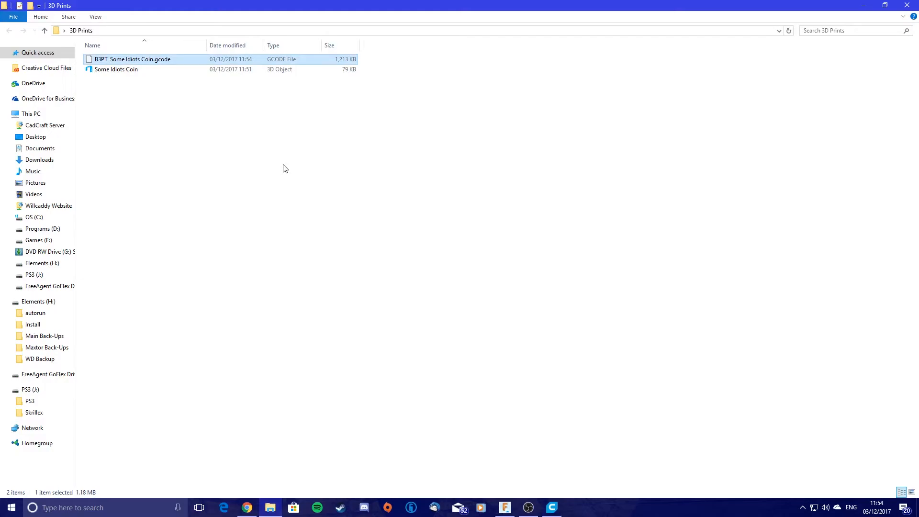